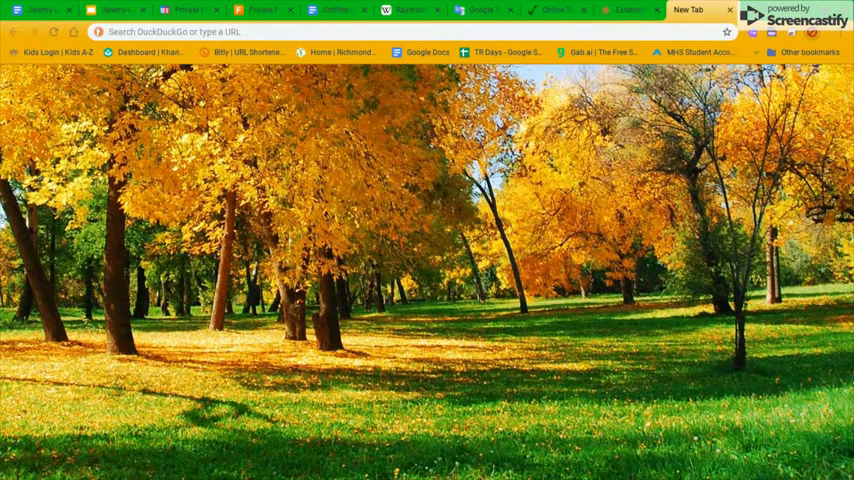
Show the Video Blocker extension's details page from chrome://extensions
click(628, 10)
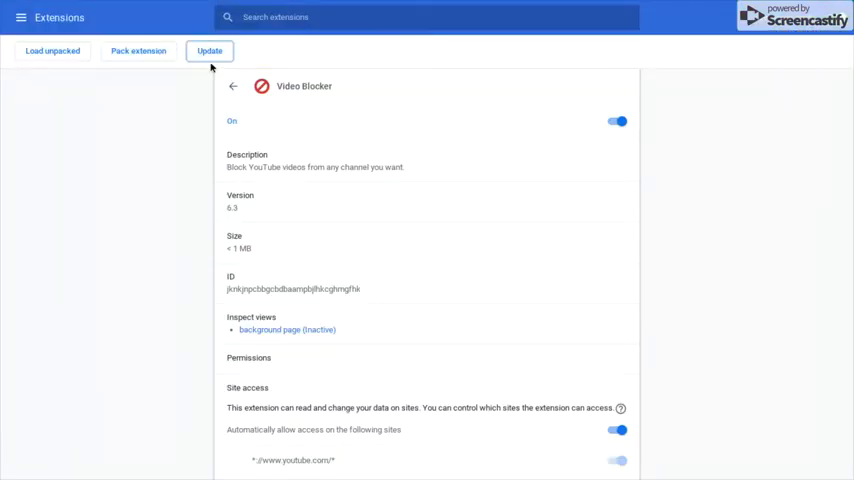
Update the installed extensions, then switch to the Lion Fire Gaming YouTube channel tab
click(208, 52)
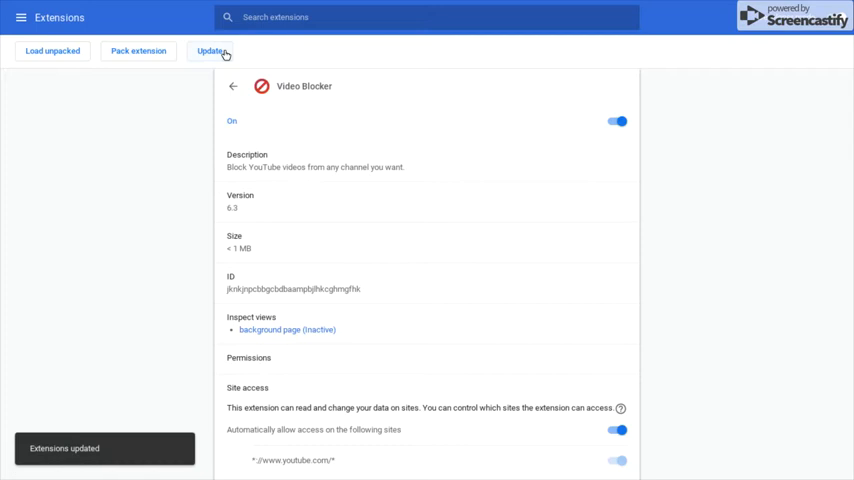
click(690, 10)
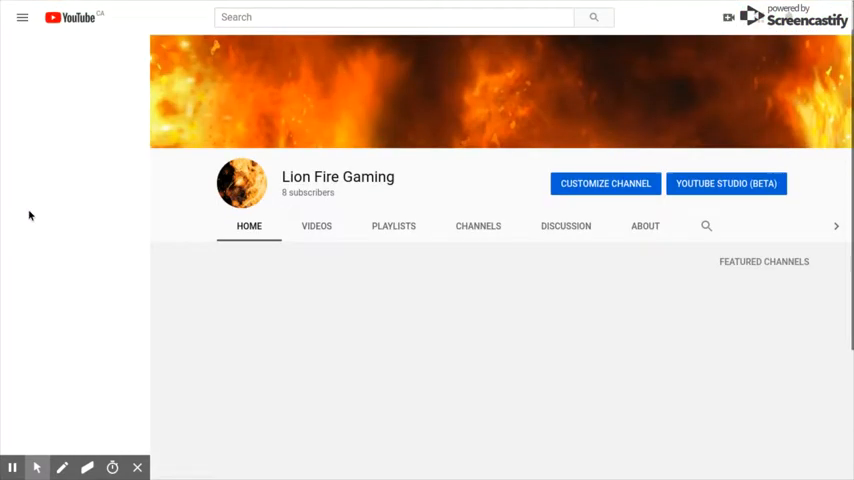
From Subscriptions, reach SuperHorrorBro's '7 Strangely Creepy Moments in Sonic Games' video
click(22, 18)
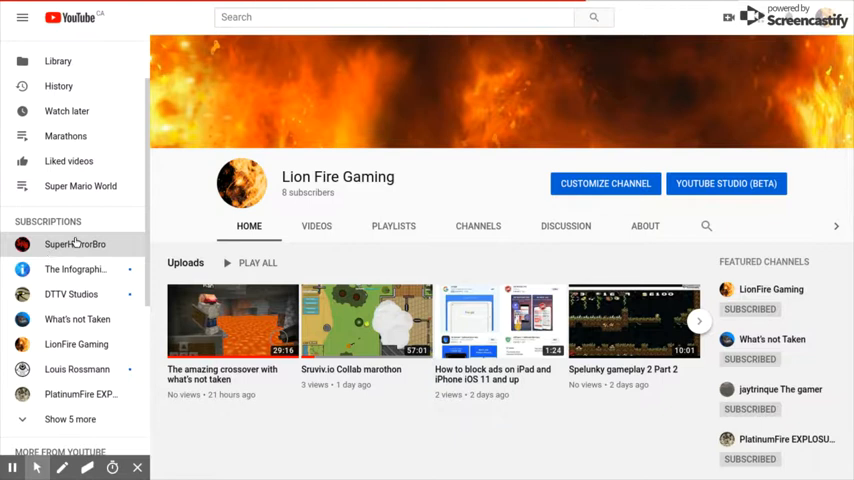
click(76, 244)
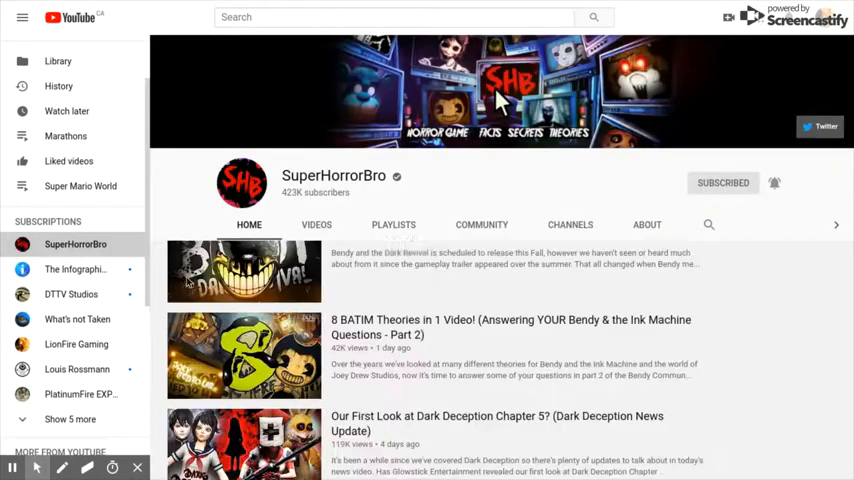
scroll(up, 3)
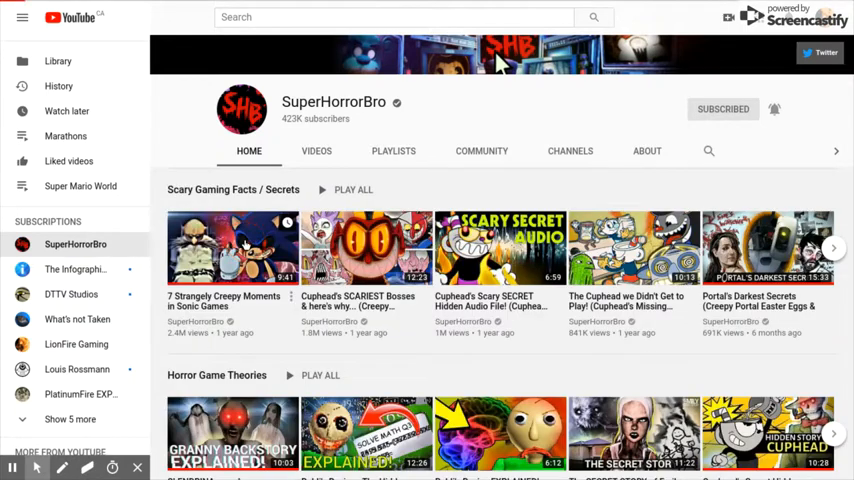
click(232, 248)
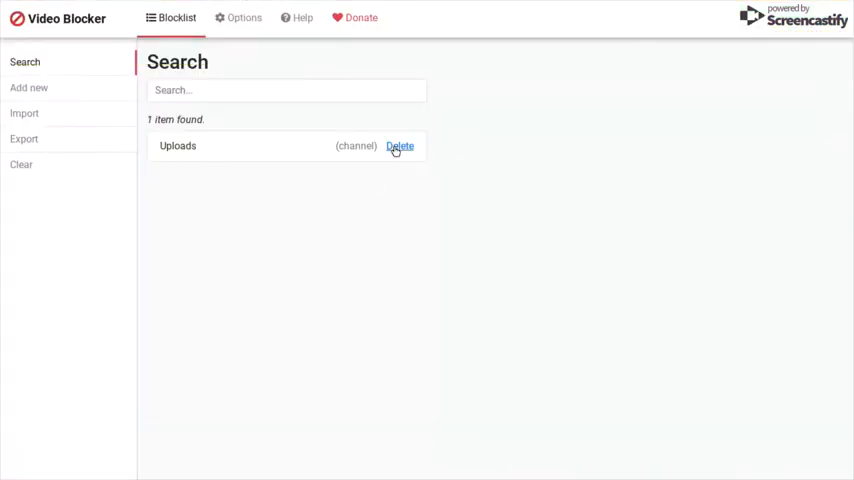
Delete the Uploads channel entry from the Video Blocker blocklist and play the Sonic video
click(400, 146)
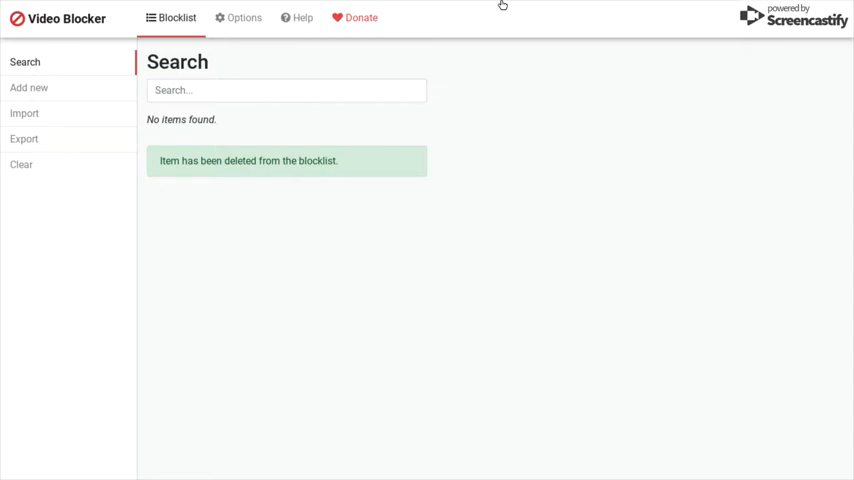
click(704, 10)
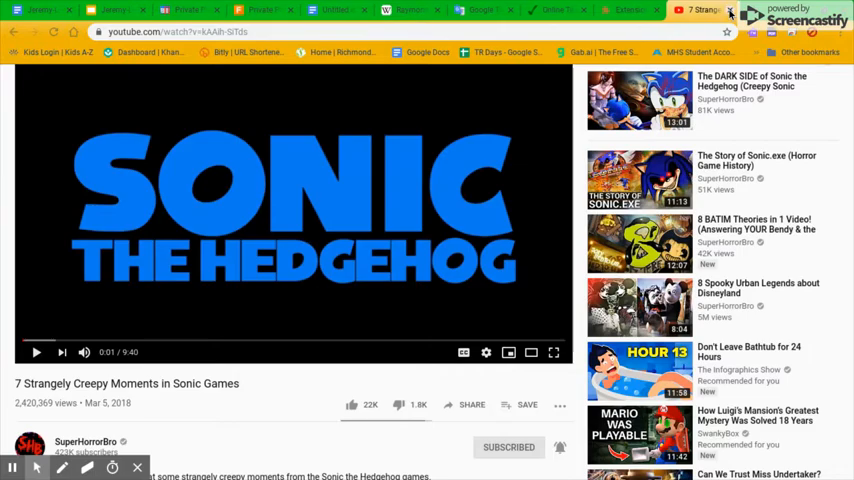